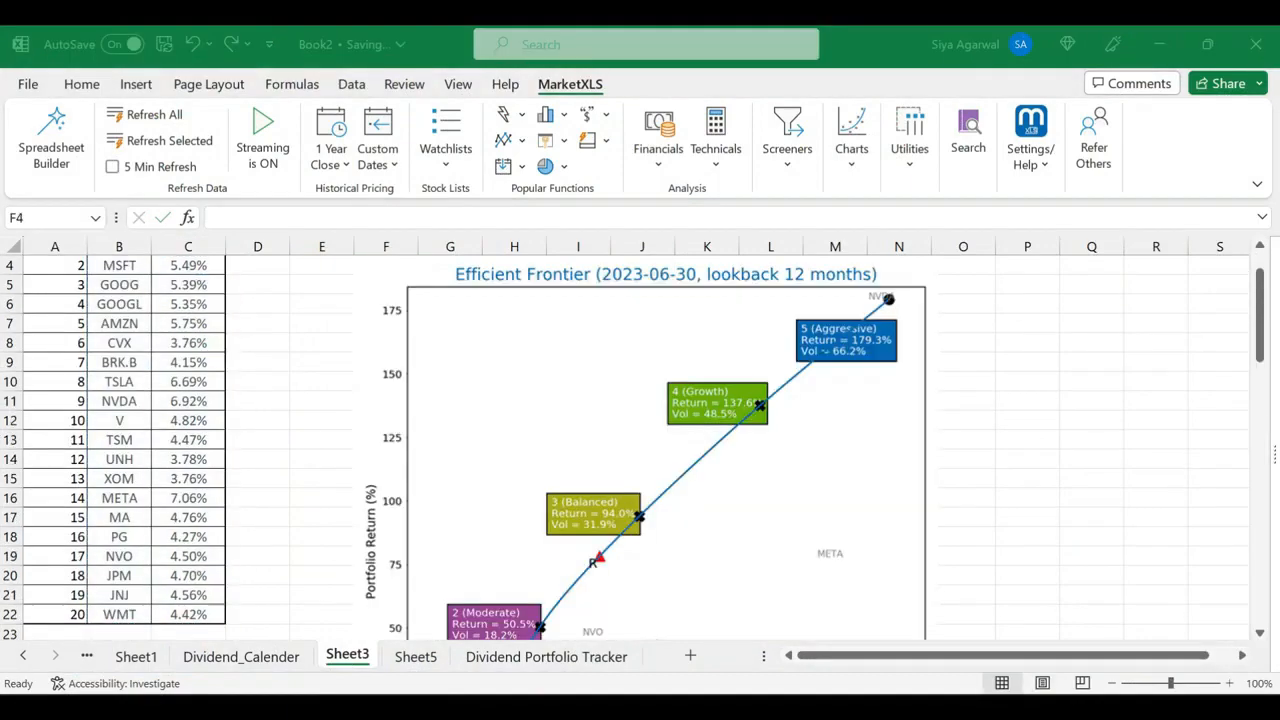
# Scroll past the efficient frontier chart of five risk portfolios before moving to marketxls.com
pyautogui.scroll(-3)
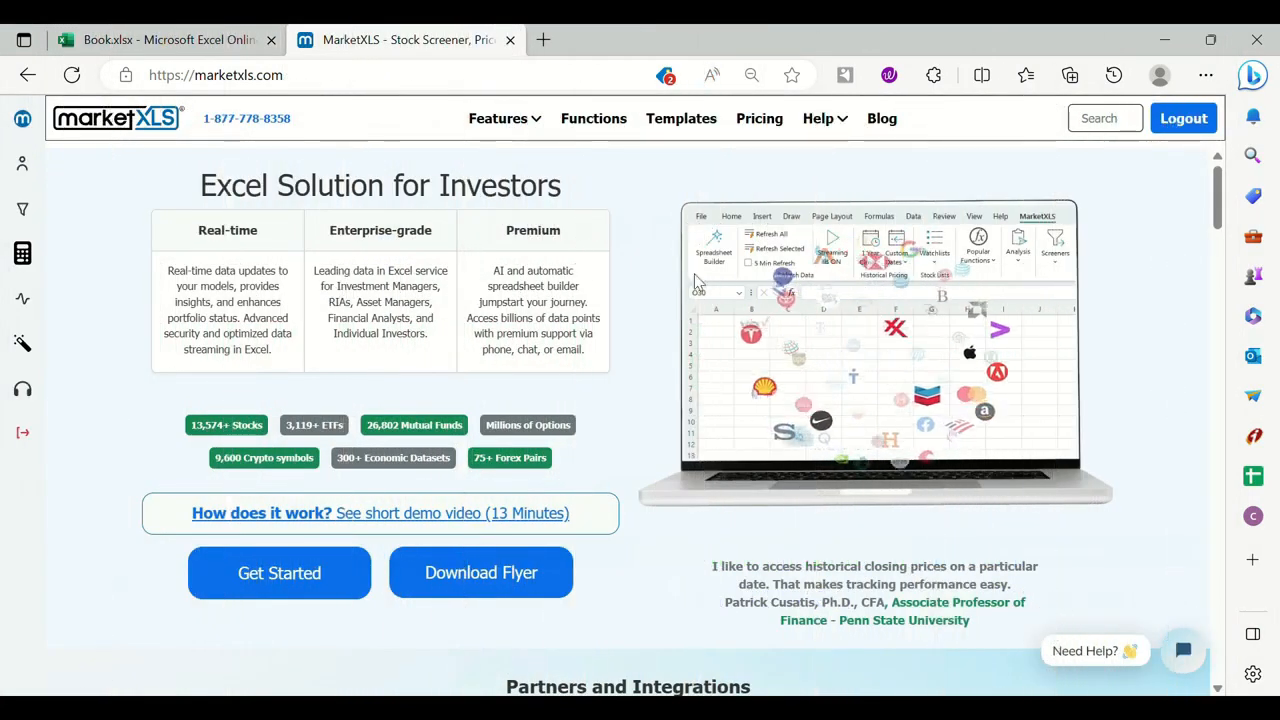
# Search the functions library for 'ask', 'bid' and 'op' functions
pyautogui.click(592, 118)
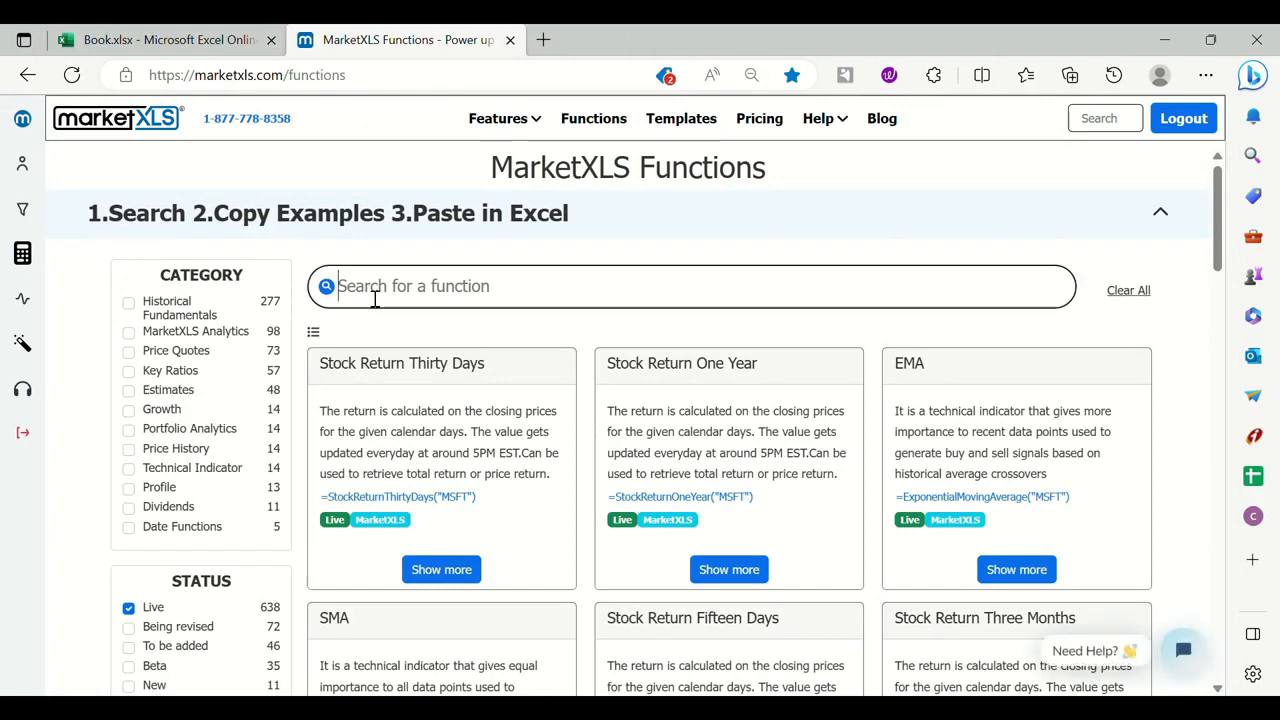
pyautogui.write('ask')
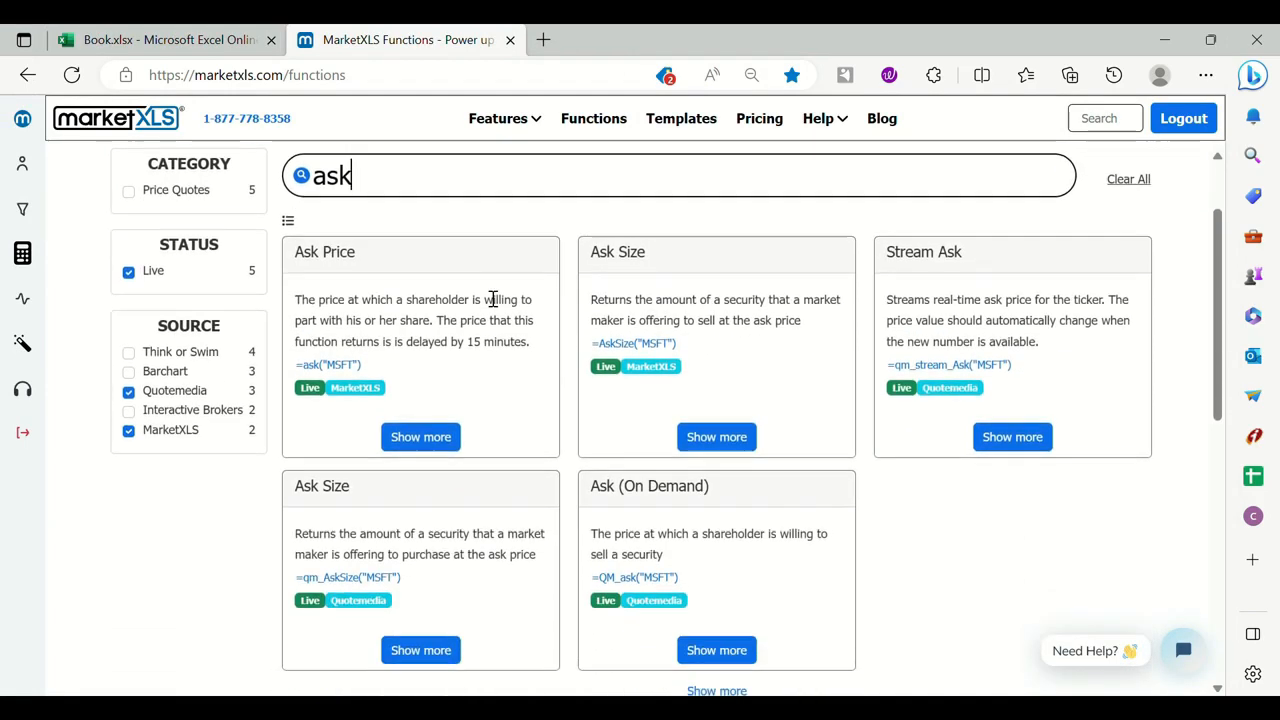
pyautogui.write('bid')
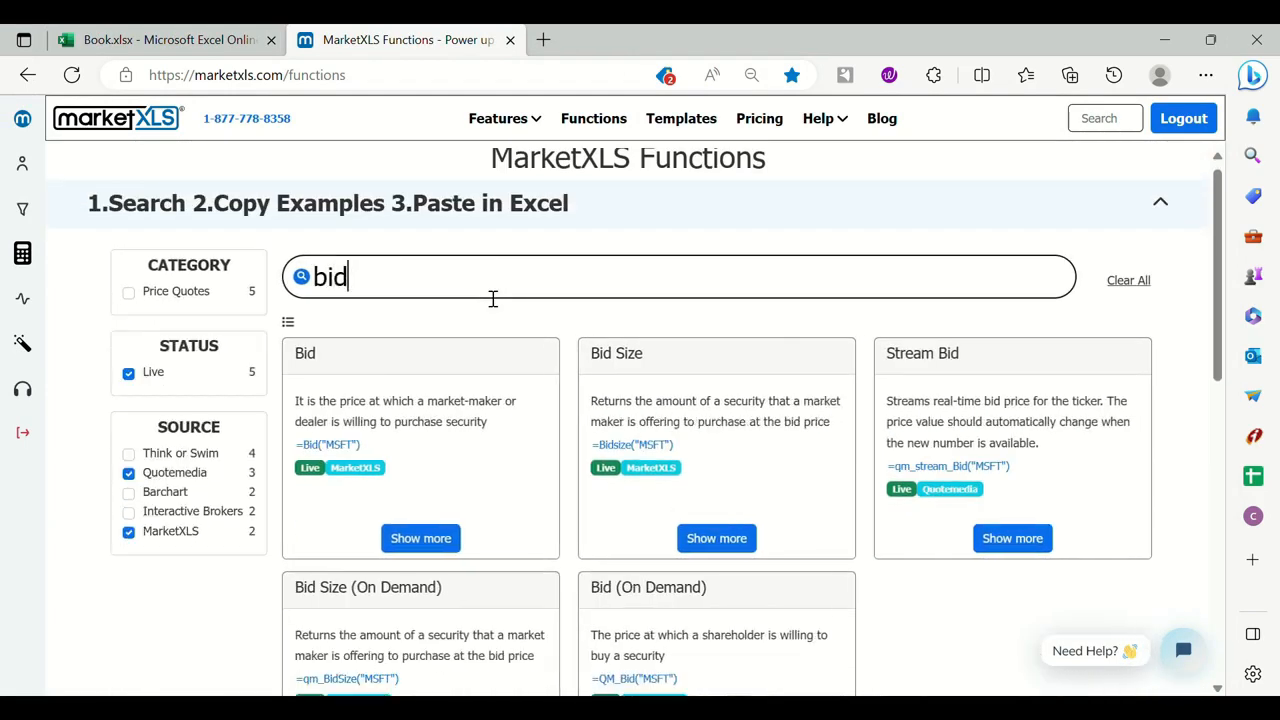
pyautogui.write('op')
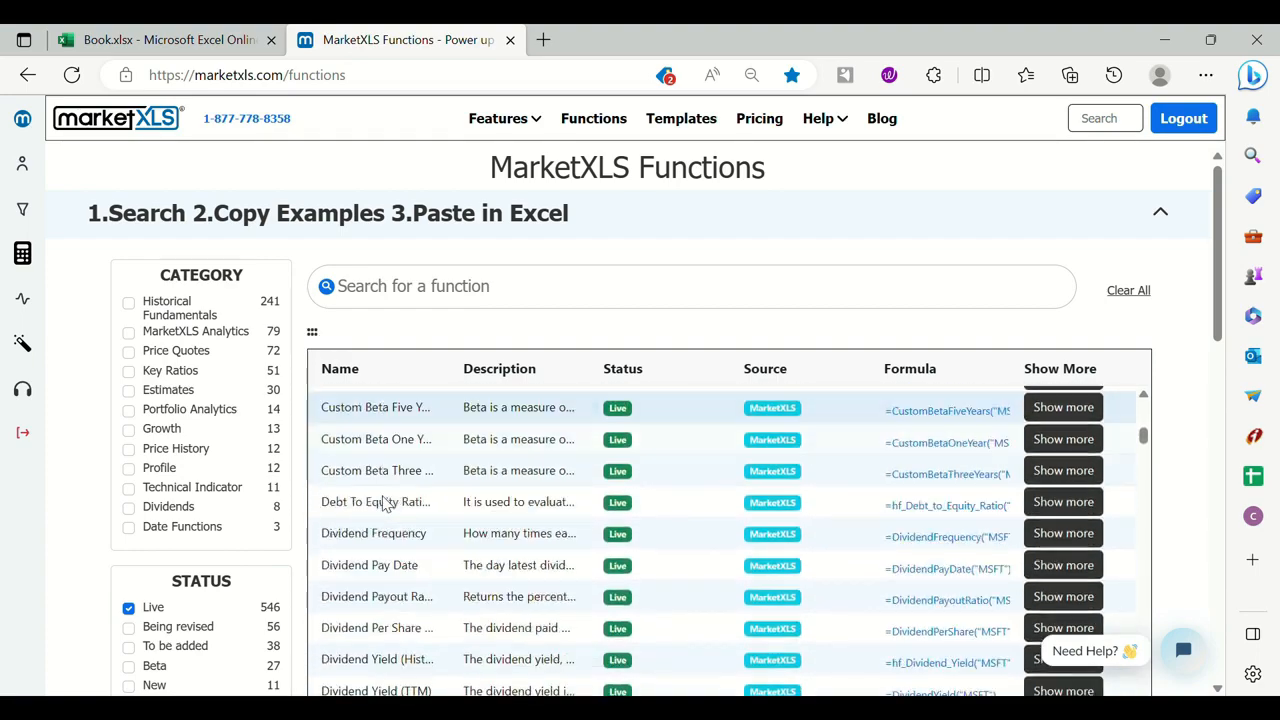
# View the Dividend Yield (Historical) details and copy its formula examples
pyautogui.click(1064, 660)
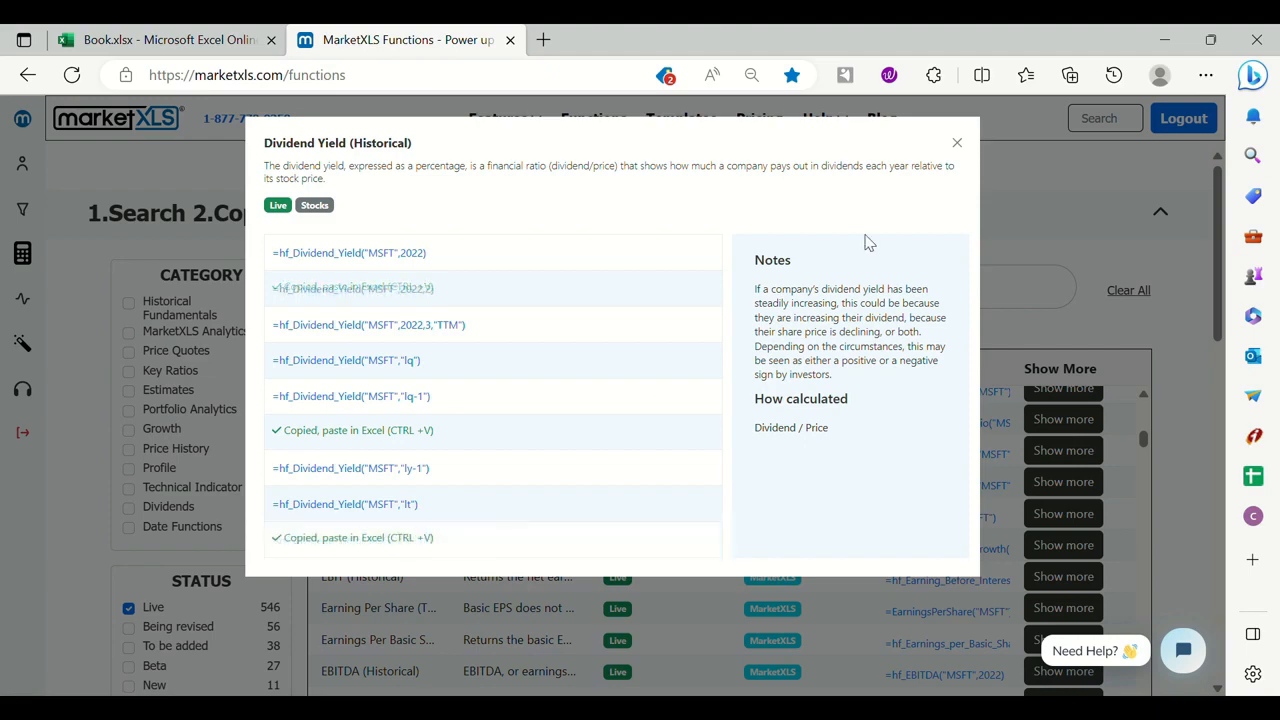
pyautogui.click(956, 142)
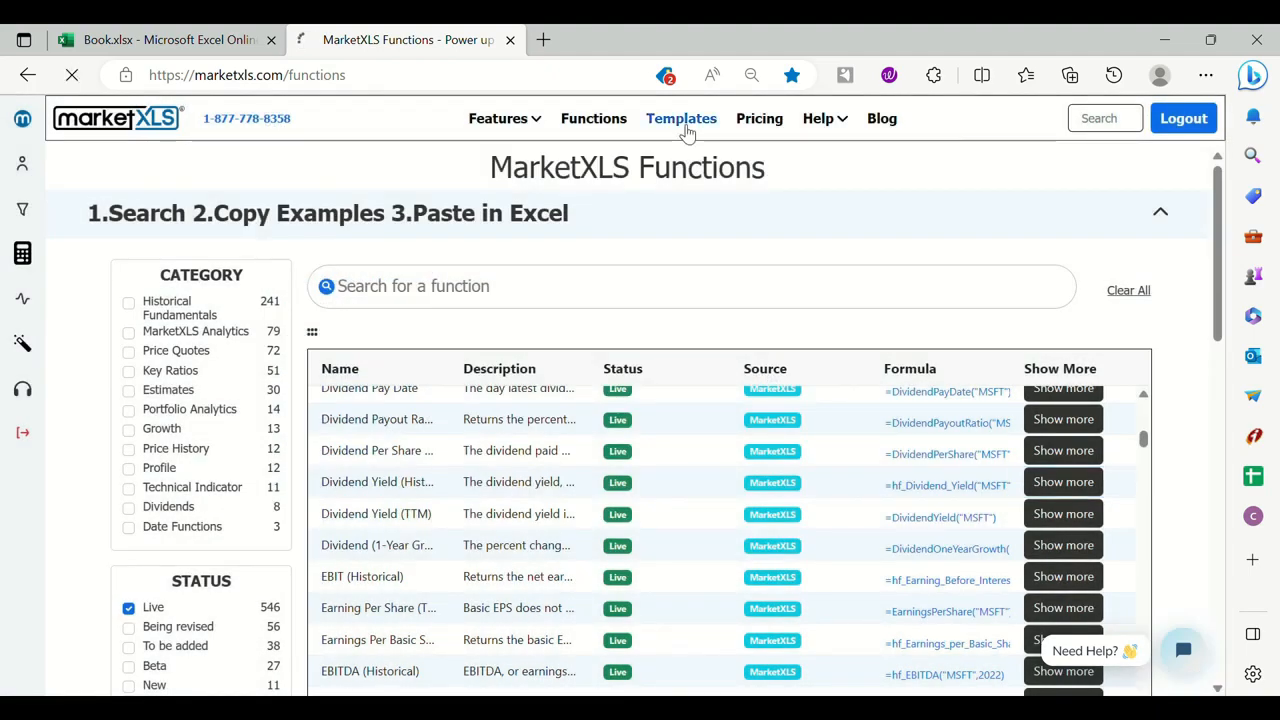
# Download the Kirkpatrick Bargain Screen workbook from the templates library
pyautogui.click(680, 118)
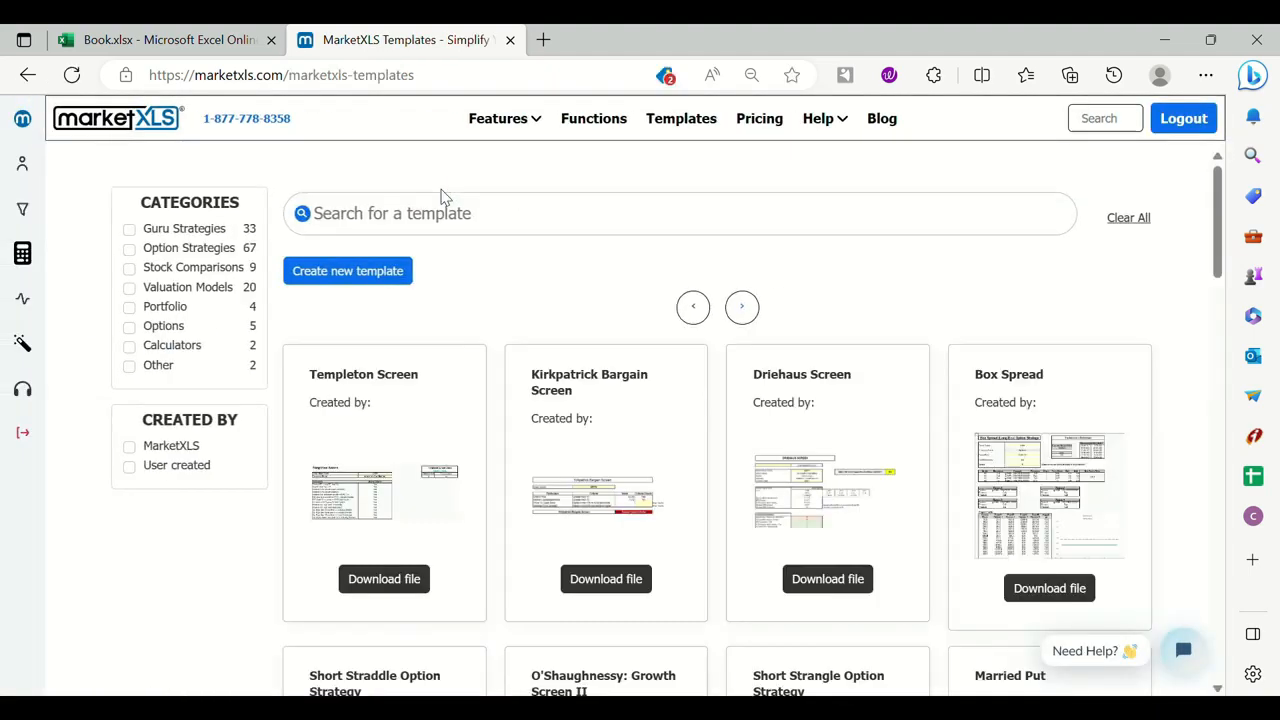
pyautogui.click(588, 382)
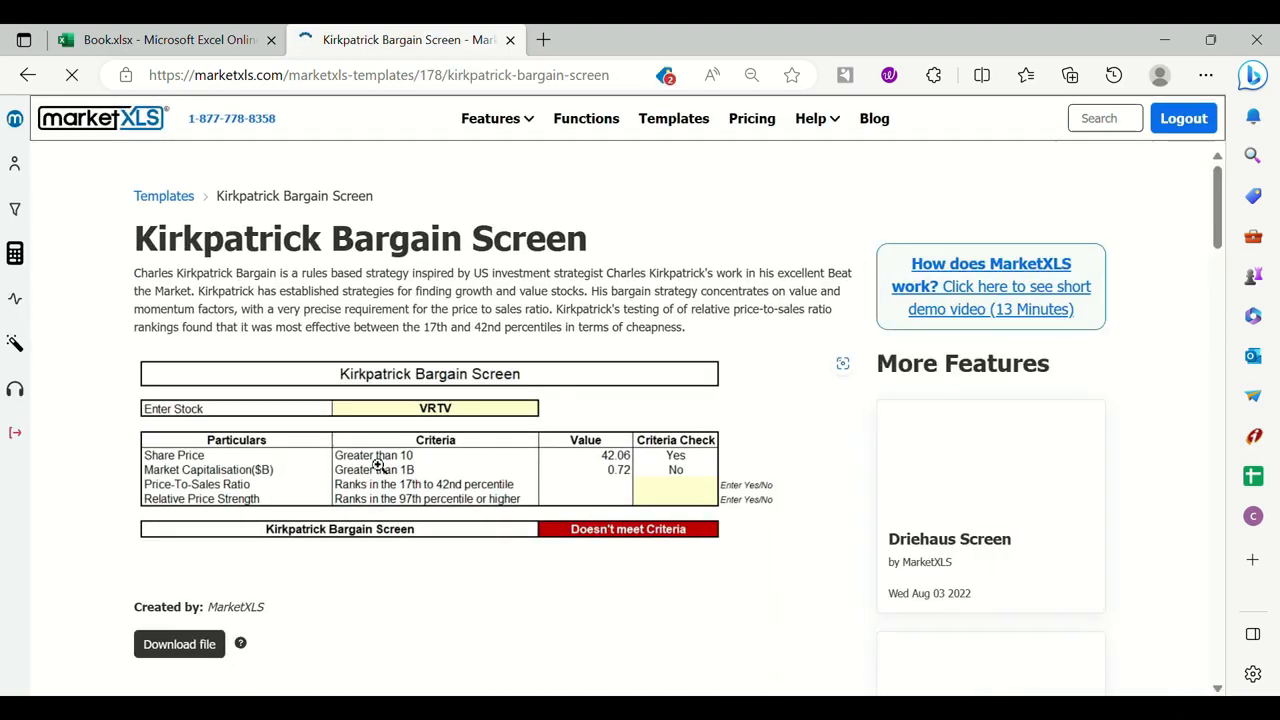
pyautogui.click(180, 644)
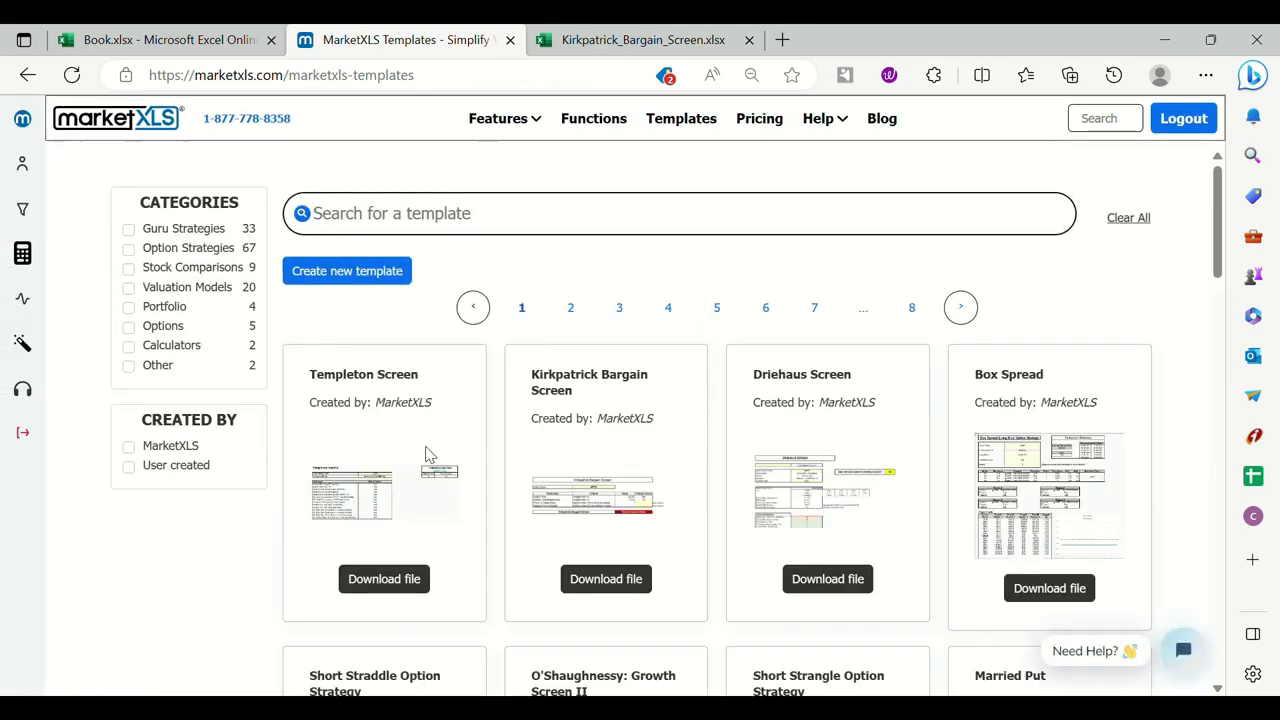
# Search templates for 'valuation' and view the Relative Valuation (Ratios) template
pyautogui.write('valuation')
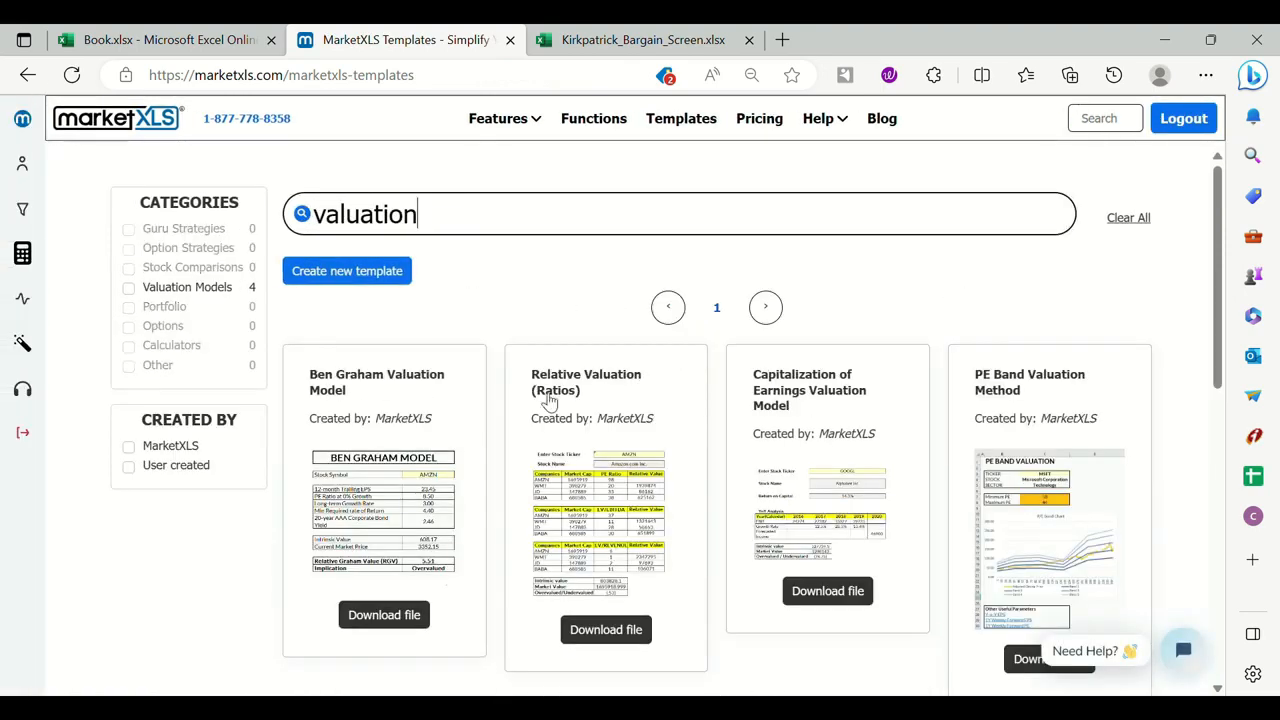
pyautogui.click(586, 384)
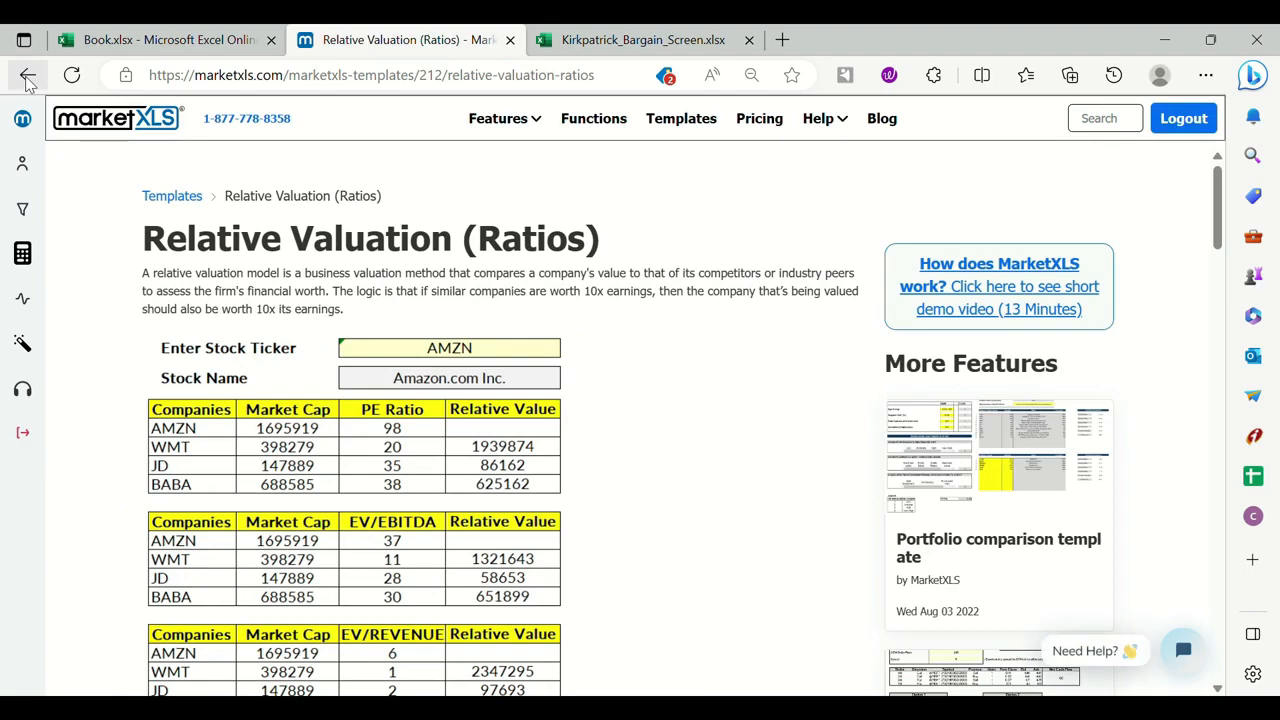
pyautogui.click(28, 76)
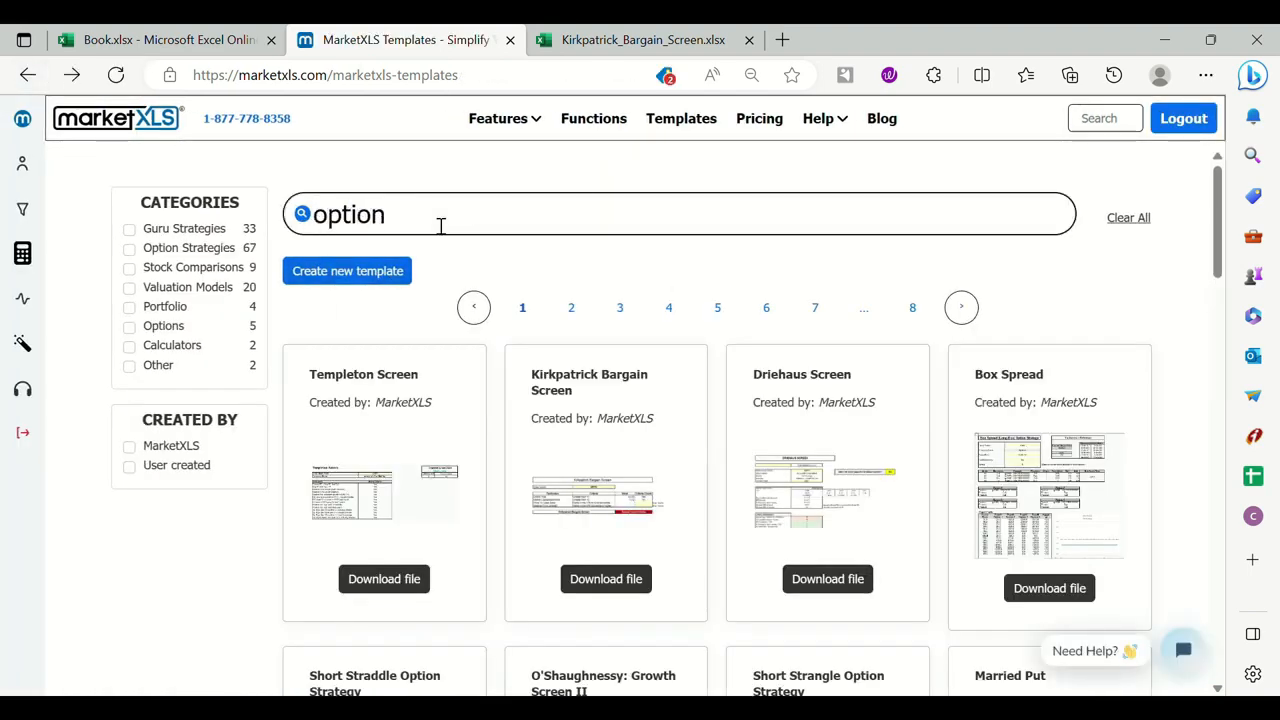